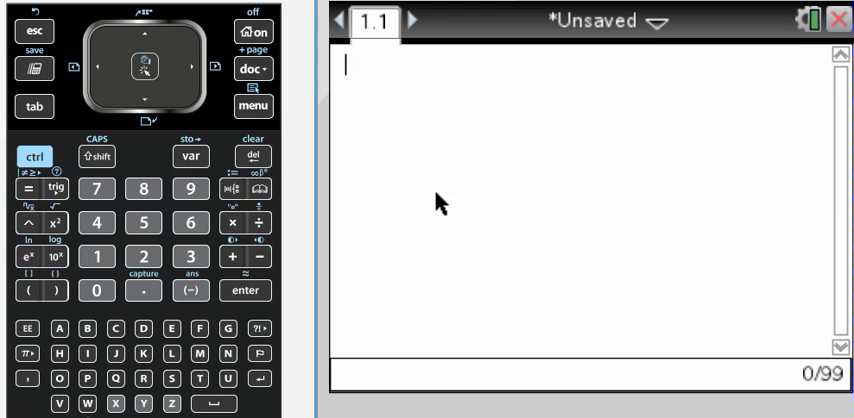
# Divide 352463 by 360 to get about 979.064 turns and find the remainder 23.
pyautogui.click(191, 256)
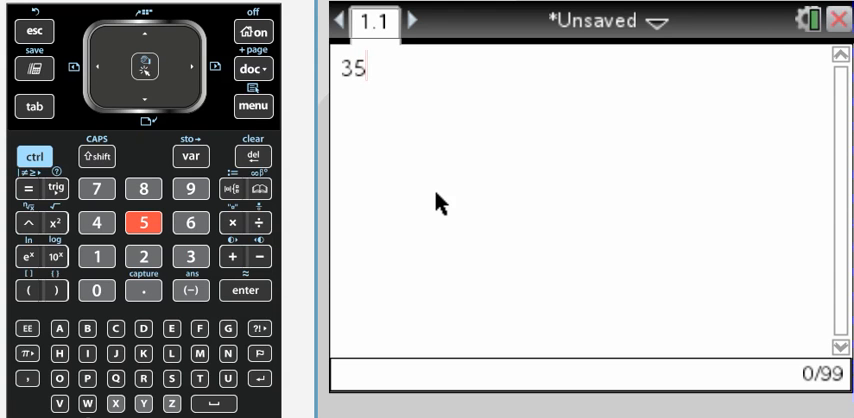
pyautogui.write('2463')
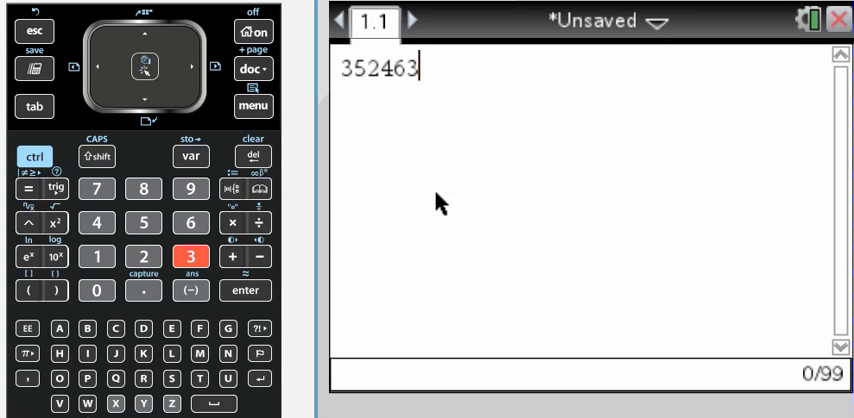
pyautogui.click(255, 221)
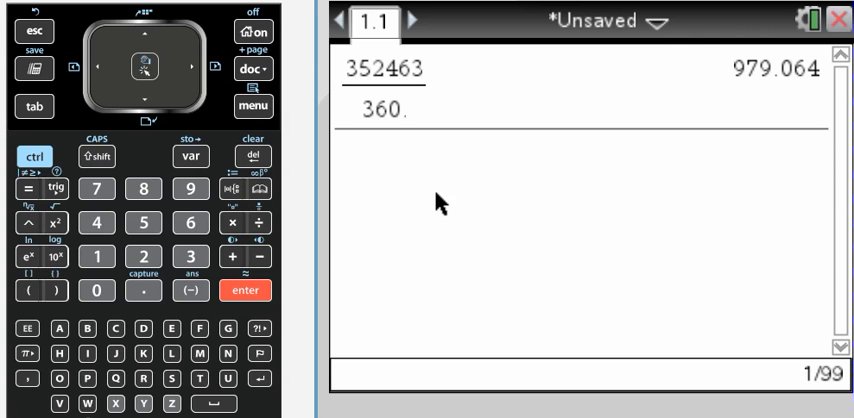
pyautogui.click(243, 289)
pyautogui.write('−2')
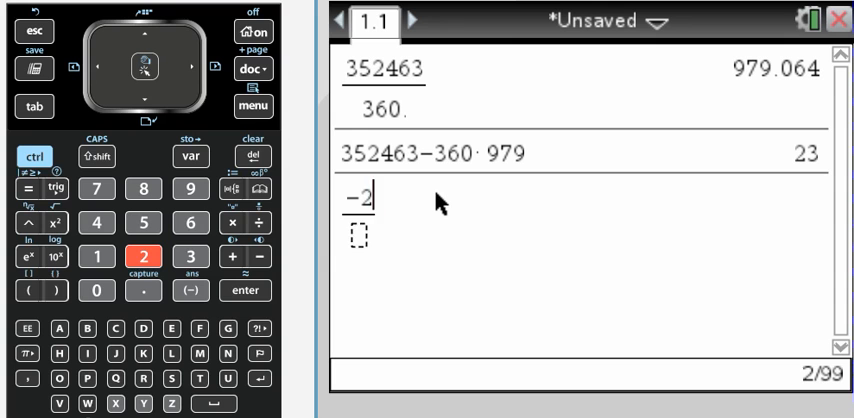
# Compute −26463/360 ≈ −73.5083, the coterminal angle 177, and check it returns −26463.
pyautogui.click(192, 222)
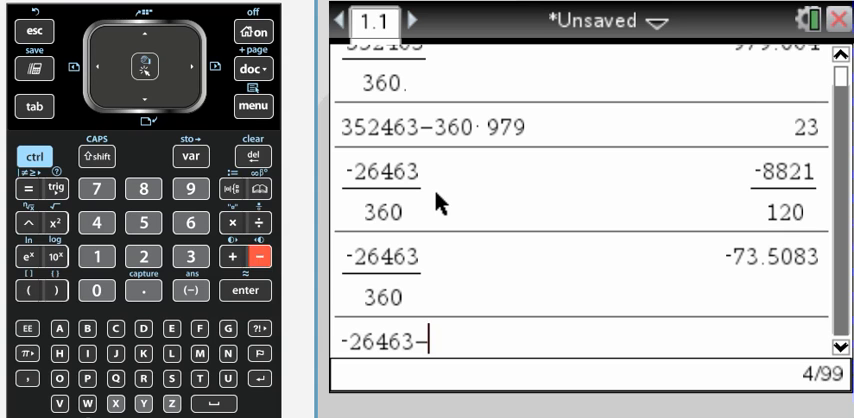
pyautogui.click(35, 290)
pyautogui.write('-74· 360')
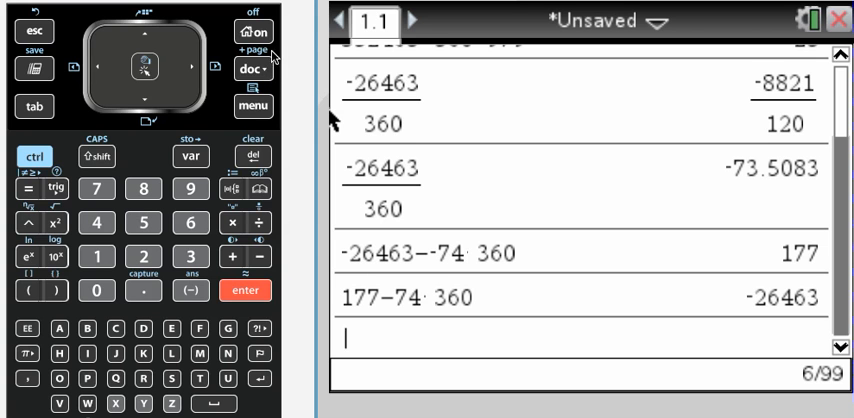
pyautogui.moveTo(272, 66)
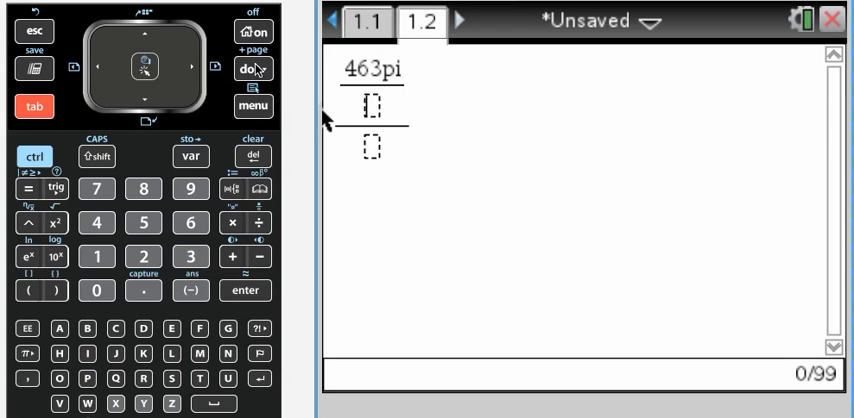
# Evaluate (463π/21)/(2π) ≈ 11.0238 turns and start subtracting 11·2π.
pyautogui.write('21')
pyautogui.click(372, 147)
pyautogui.write('2pi')
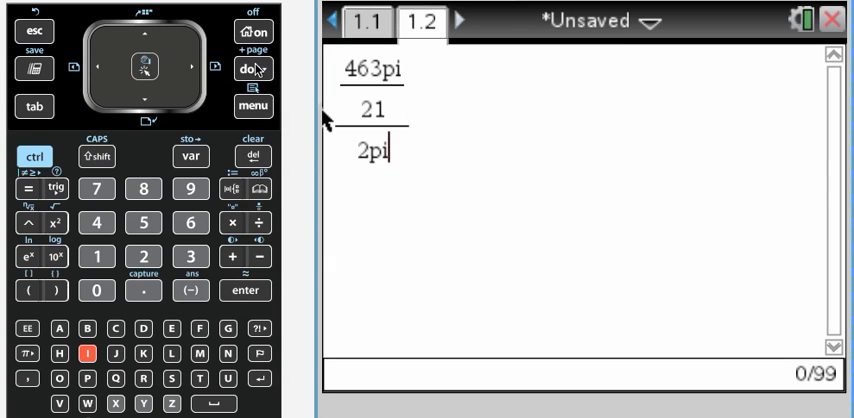
pyautogui.press('enter')
pyautogui.write('463pi/21-')
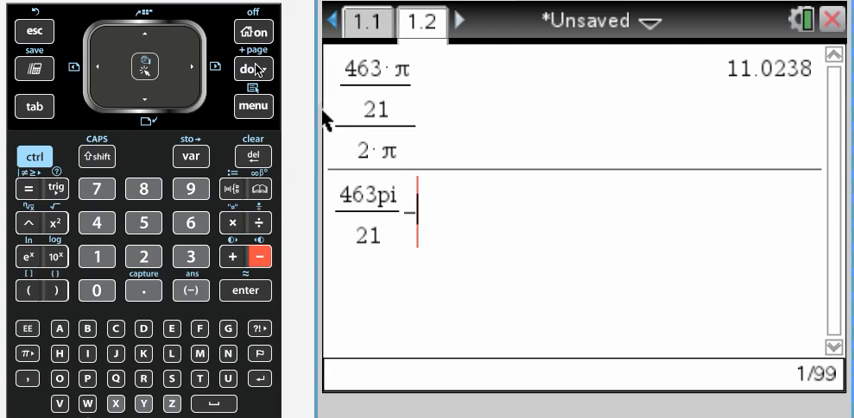
pyautogui.write('11·2·π')
pyautogui.write('-375pi/16/2')
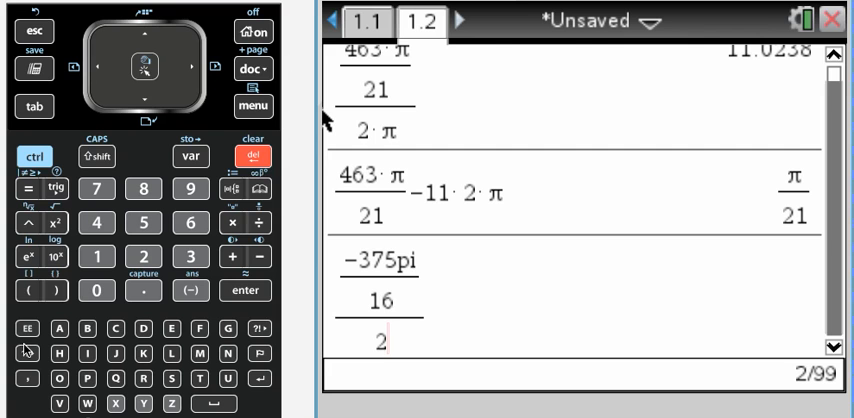
# Get π/21 and −11.7188 turns for −375π/16, then subtract (−12)·2π.
pyautogui.click(37, 350)
pyautogui.write('-375pi/16-')
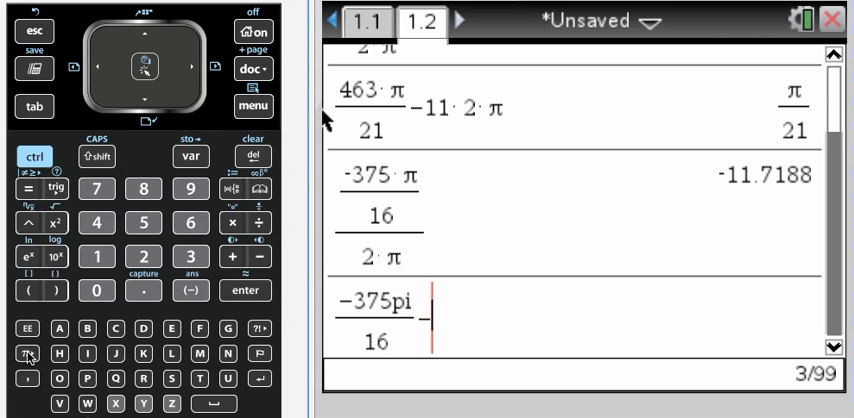
pyautogui.click(277, 262)
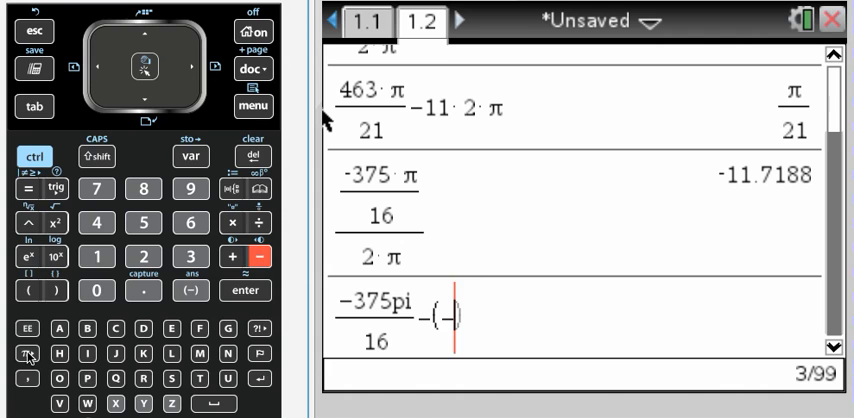
pyautogui.write('12')
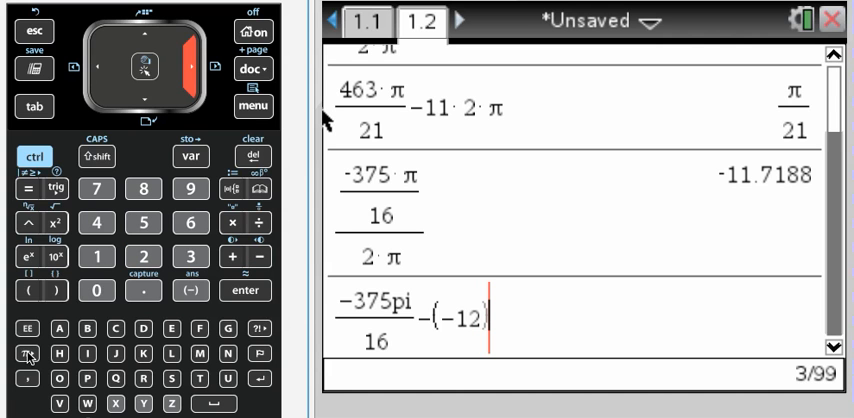
pyautogui.click(143, 257)
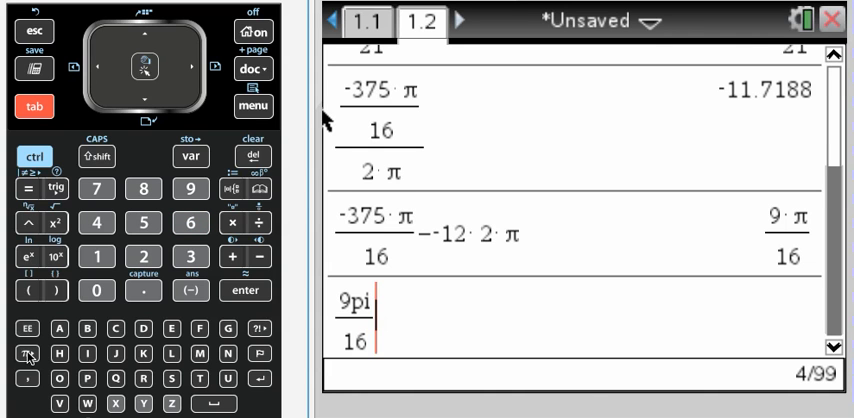
# Get 9π/16 for −375π/16 and confirm 9π/16−12·2π returns −375π/16.
pyautogui.write('-12')
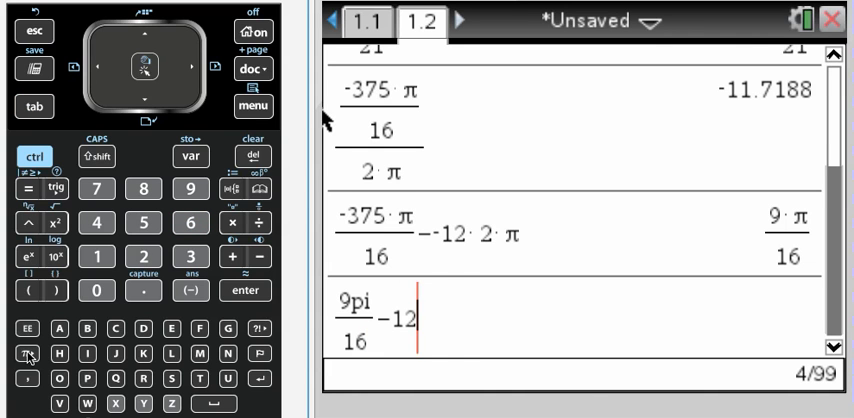
pyautogui.write('2pi')
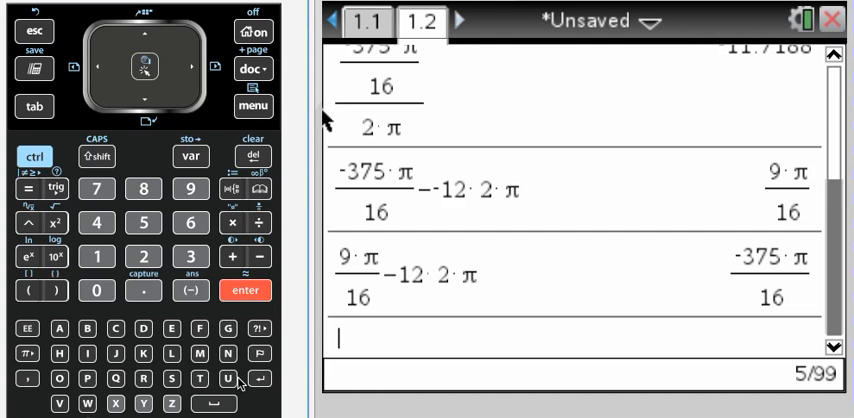
pyautogui.moveTo(300, 408)
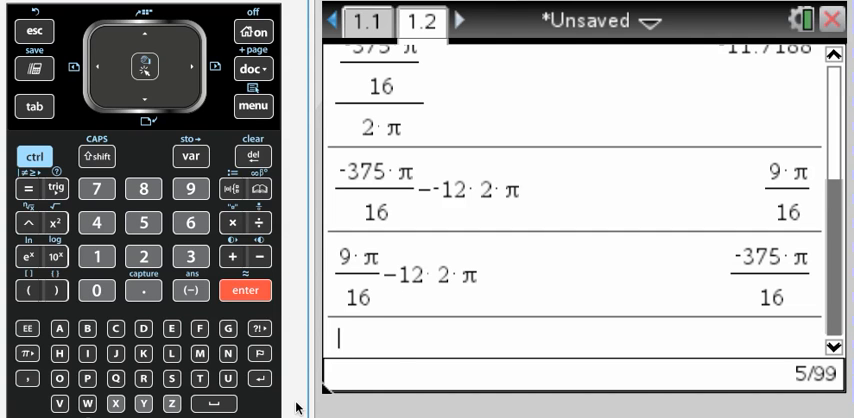